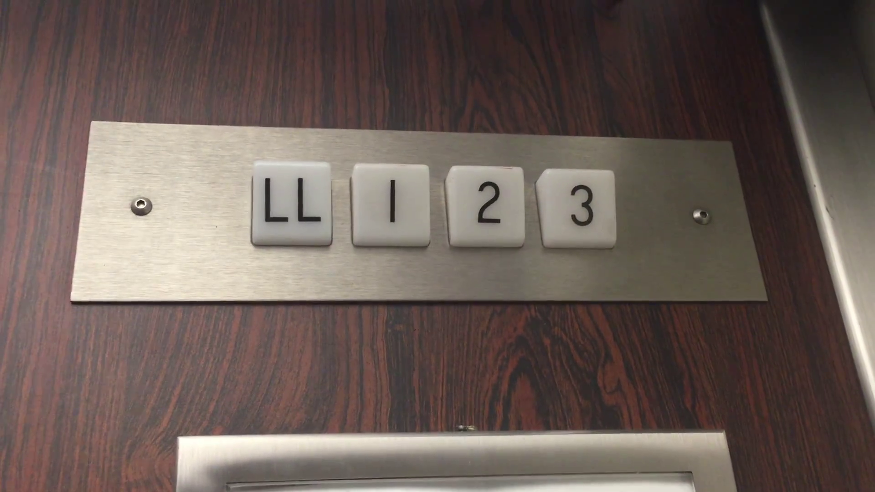
{"action": "left_click", "coordinate": [390, 207]}
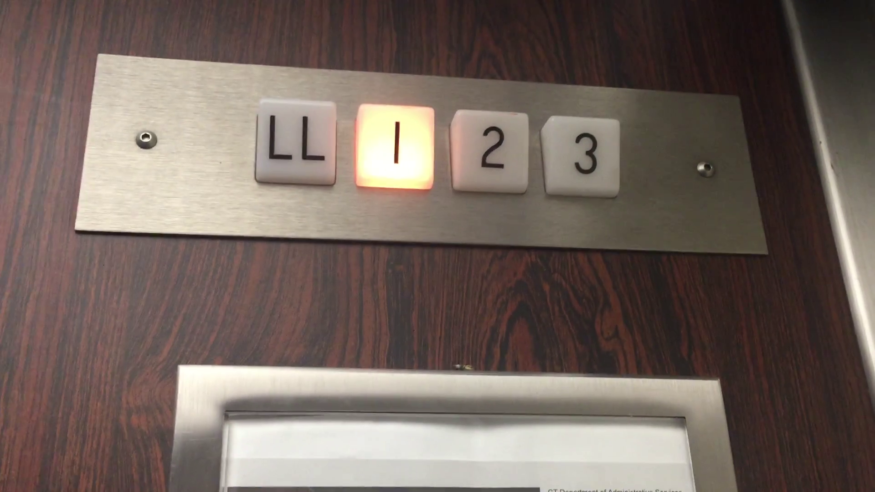